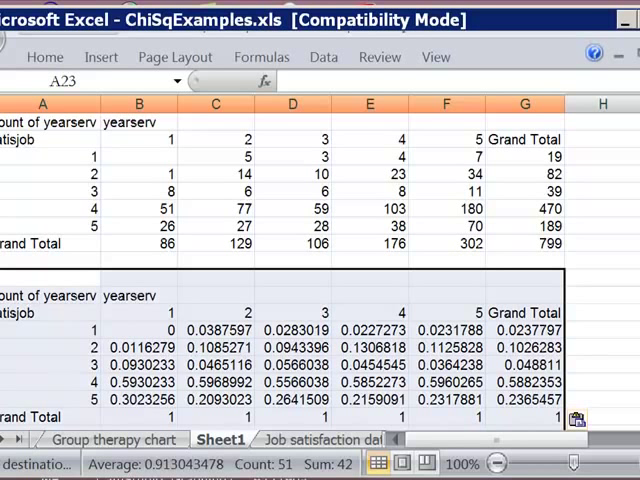
Paste the counts table's Grand Total row (A21:F21) into row 21 starting at I21.
{"action": "scroll", "scroll_direction": "up", "scroll_amount": 3}
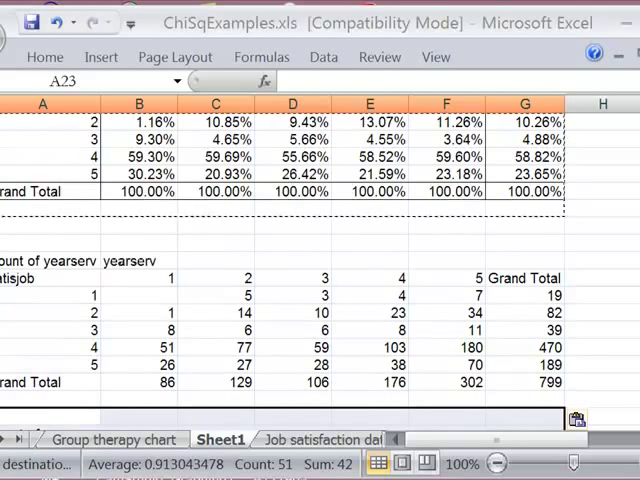
{"action": "scroll", "scroll_direction": "up", "scroll_amount": 3}
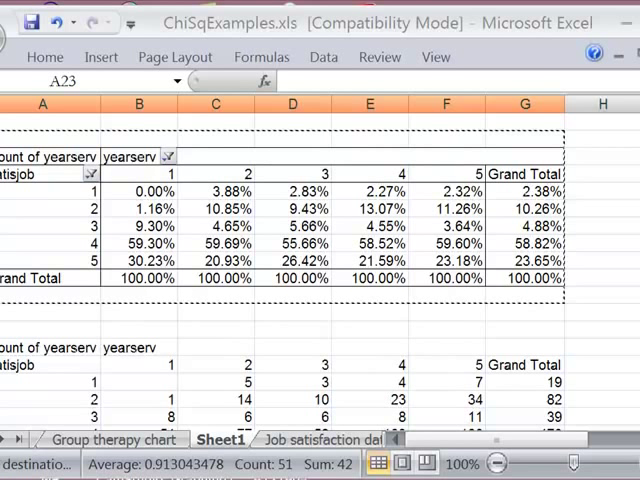
{"action": "scroll", "scroll_direction": "down", "scroll_amount": 3}
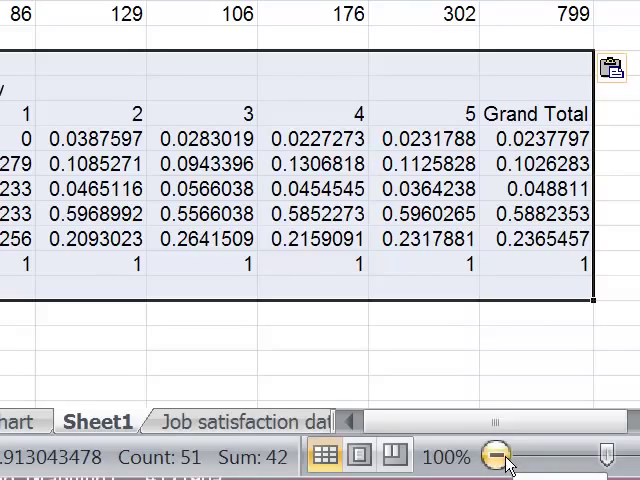
{"action": "left_click", "coordinate": [497, 457]}
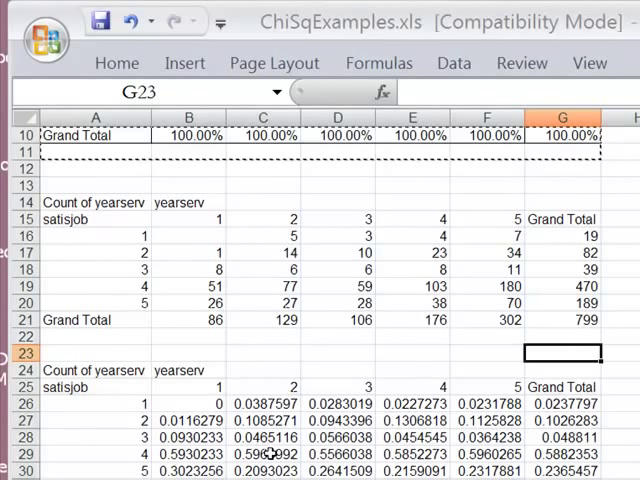
{"action": "mouse_move", "coordinate": [170, 348]}
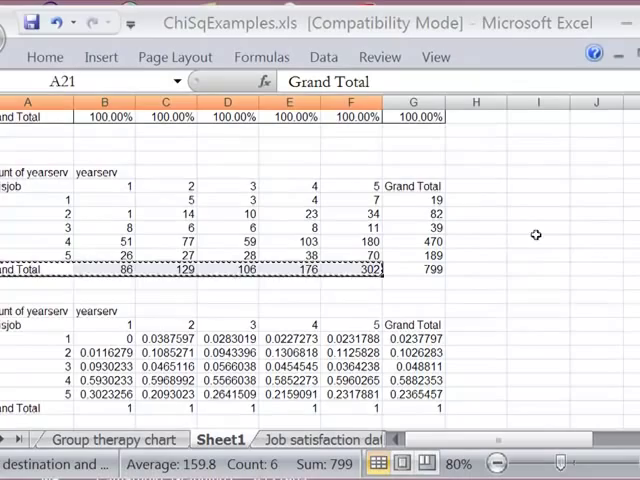
{"action": "left_click", "coordinate": [520, 267]}
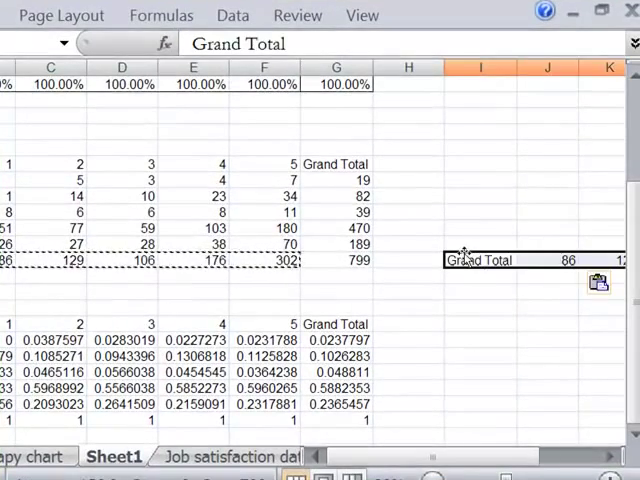
{"action": "mouse_move", "coordinate": [355, 315]}
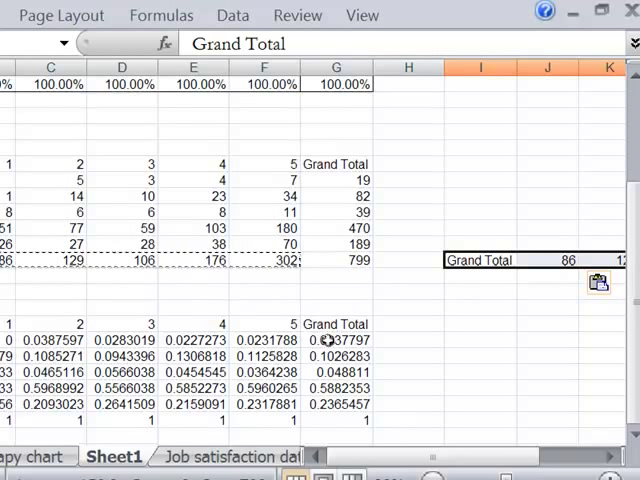
{"action": "left_click", "coordinate": [335, 339]}
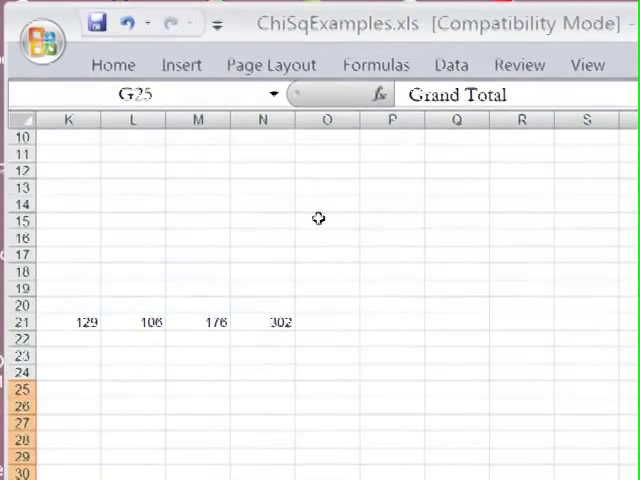
Paste the proportions Grand Total column (G25:G31) into O15 through O21.
{"action": "left_click", "coordinate": [330, 221]}
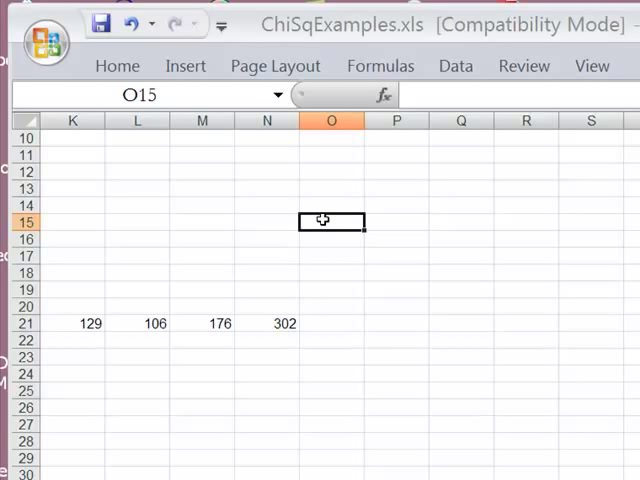
{"action": "key", "text": "ctrl+v"}
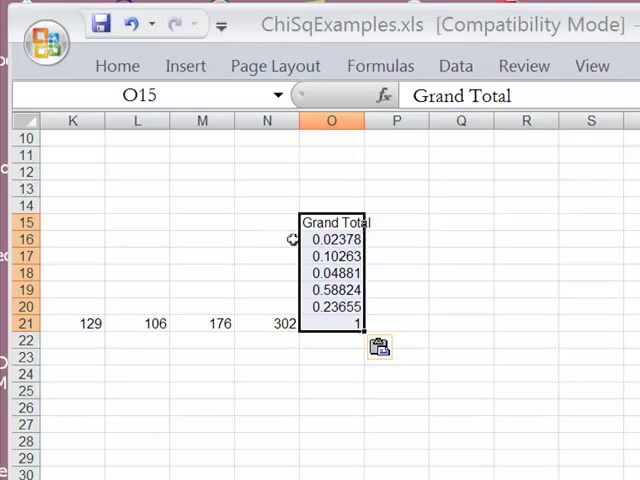
{"action": "left_click", "coordinate": [71, 238]}
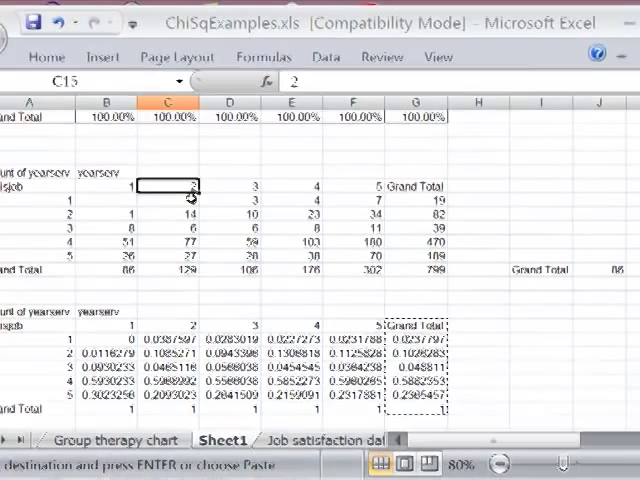
{"action": "left_click", "coordinate": [610, 184]}
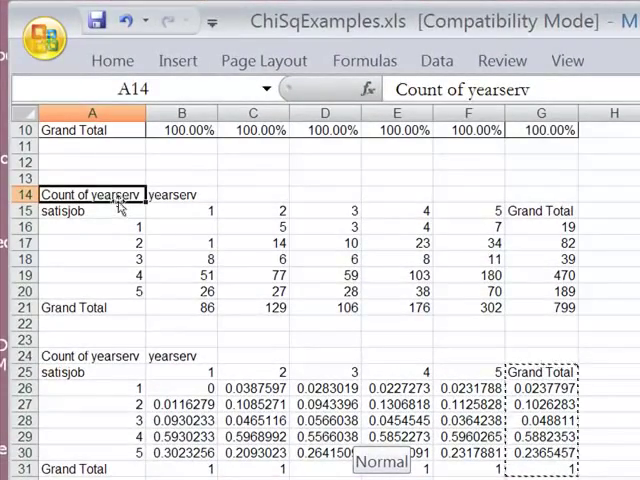
Copy header rows A14:F15 to I14 and satisfaction codes 1–5 to I16:I20.
{"action": "left_click_drag", "start_coordinate": [91, 194], "coordinate": [91, 211]}
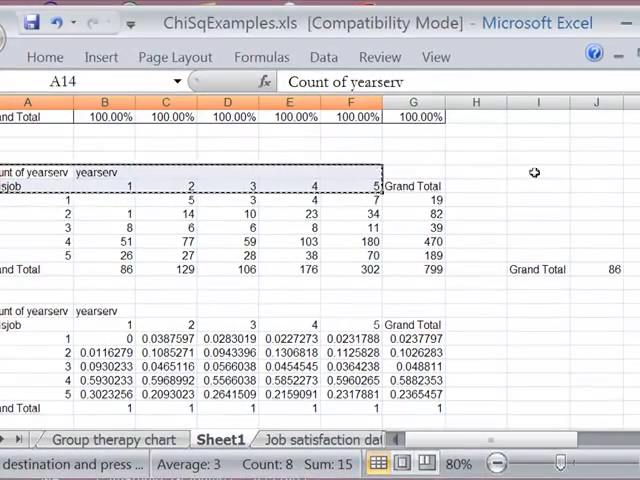
{"action": "left_click", "coordinate": [538, 171]}
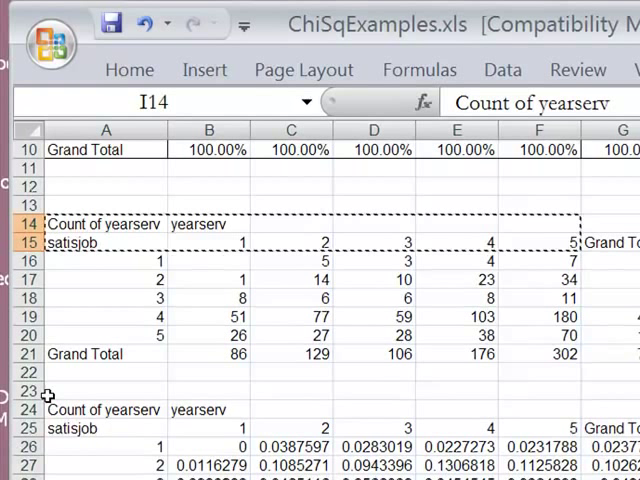
{"action": "left_click", "coordinate": [105, 260]}
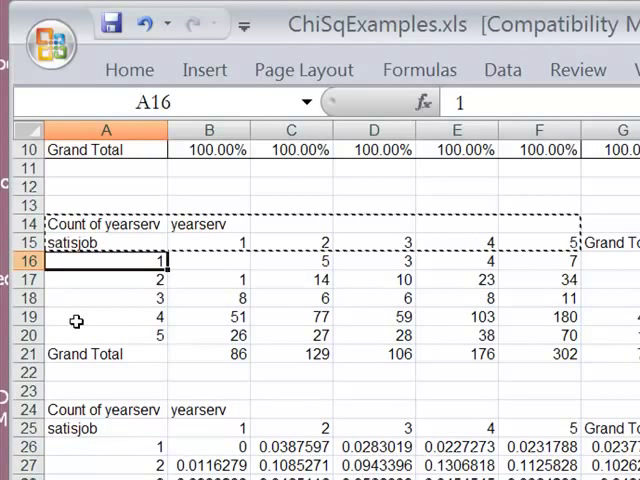
{"action": "mouse_move", "coordinate": [108, 277]}
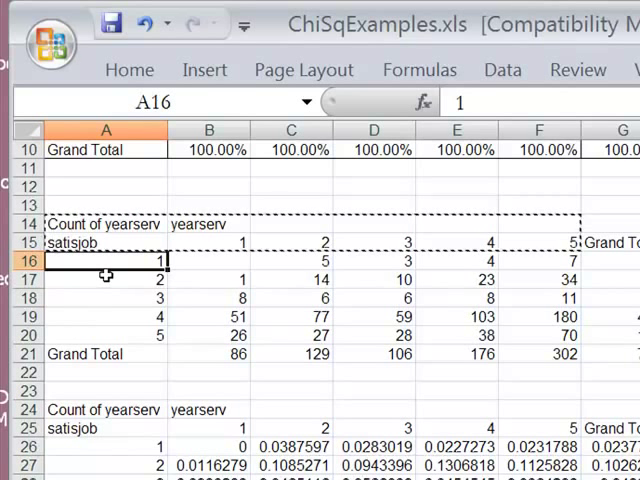
{"action": "left_click_drag", "start_coordinate": [106, 260], "coordinate": [106, 280]}
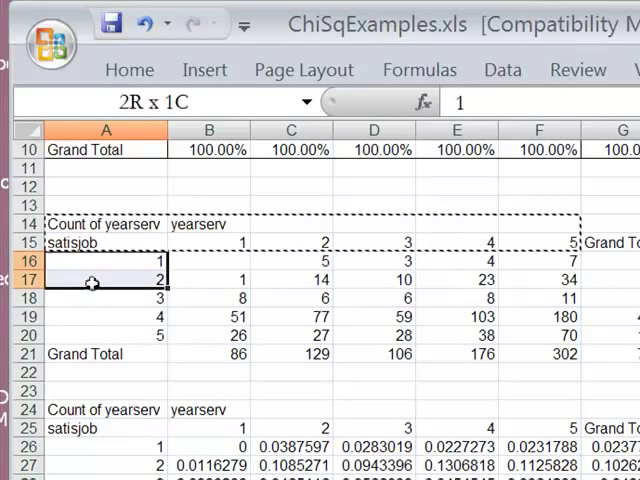
{"action": "left_click_drag", "start_coordinate": [106, 260], "coordinate": [106, 334]}
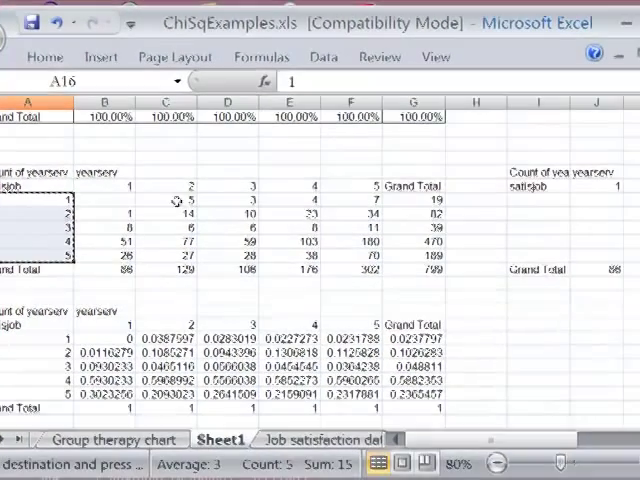
{"action": "left_click", "coordinate": [538, 198]}
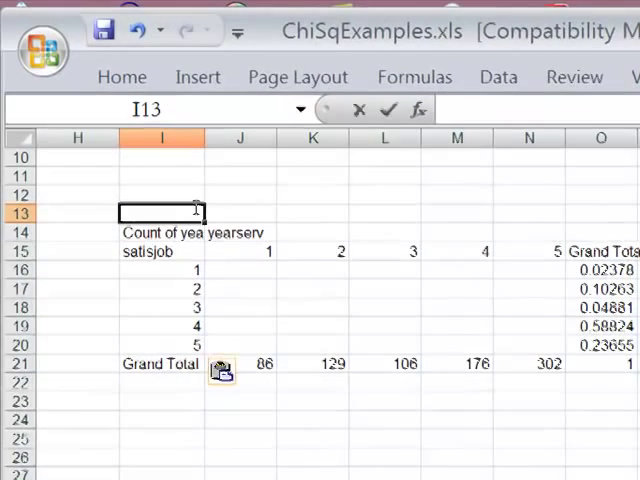
Enter the heading 'Expected frequencies' in cell I13.
{"action": "type", "text": "Expected"}
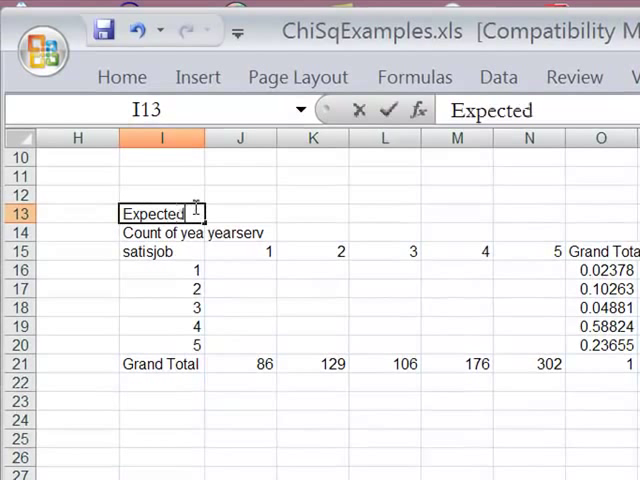
{"action": "type", "text": "freq"}
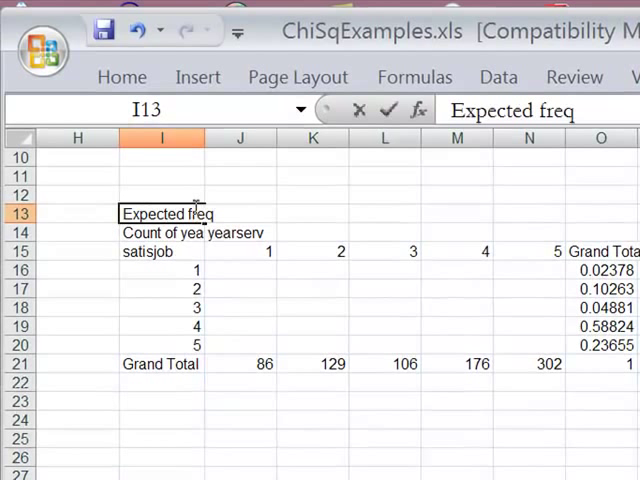
{"action": "type", "text": "uencies"}
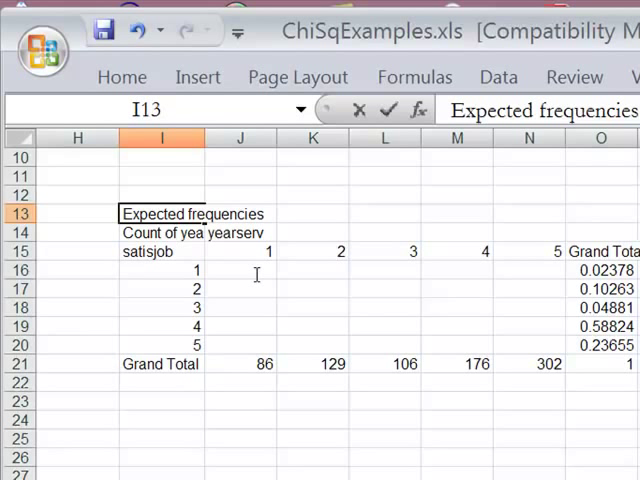
{"action": "left_click", "coordinate": [238, 288]}
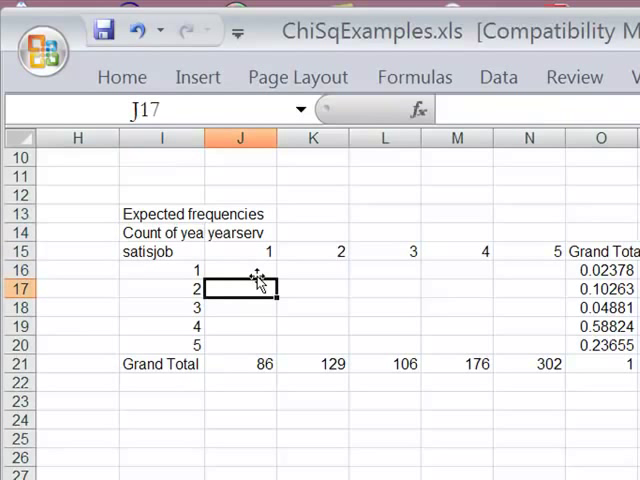
{"action": "left_click", "coordinate": [240, 270]}
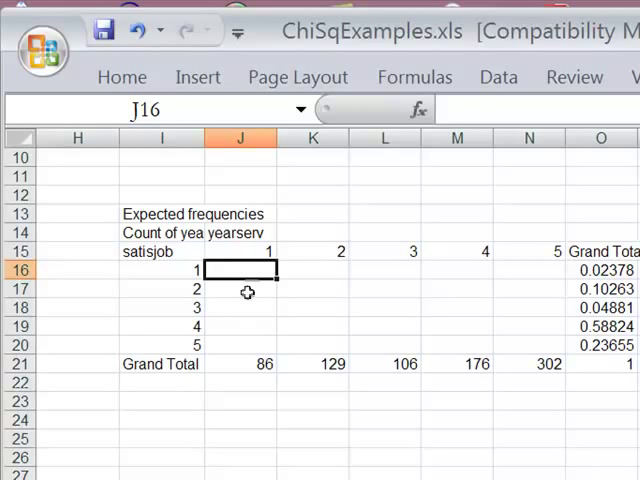
{"action": "mouse_move", "coordinate": [236, 349]}
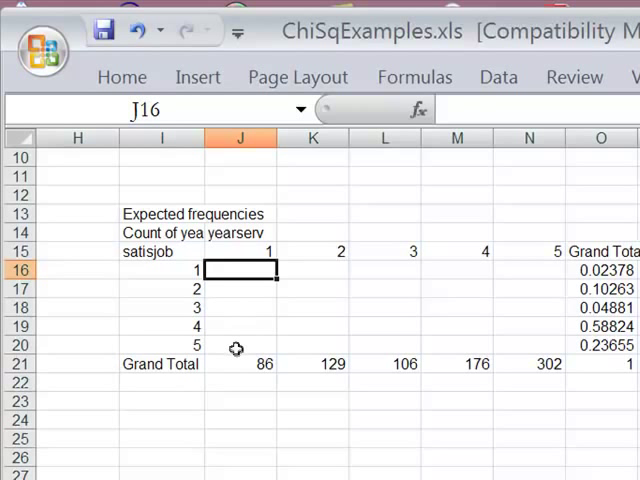
{"action": "mouse_move", "coordinate": [263, 283]}
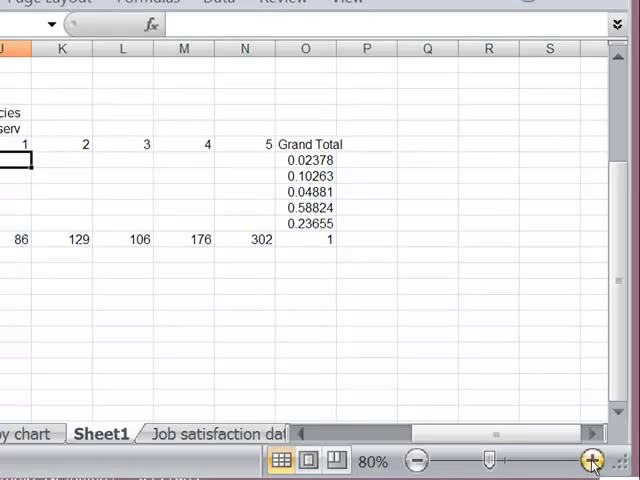
Enter =J21*O16 in J16, multiplying total 86 by proportion 0.02378 to give 2.045056.
{"action": "left_click", "coordinate": [592, 460]}
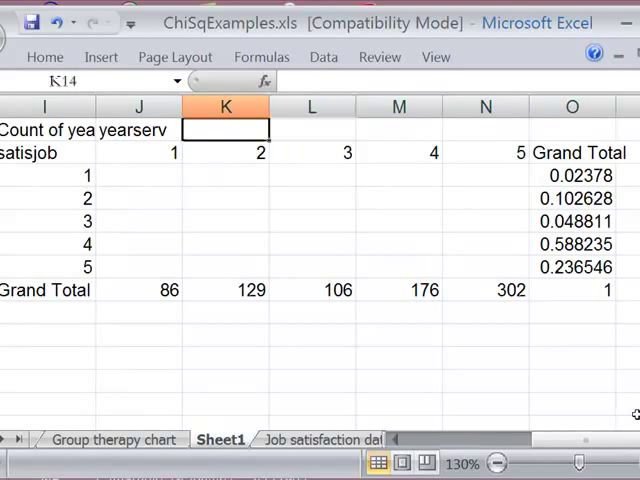
{"action": "left_click", "coordinate": [138, 198]}
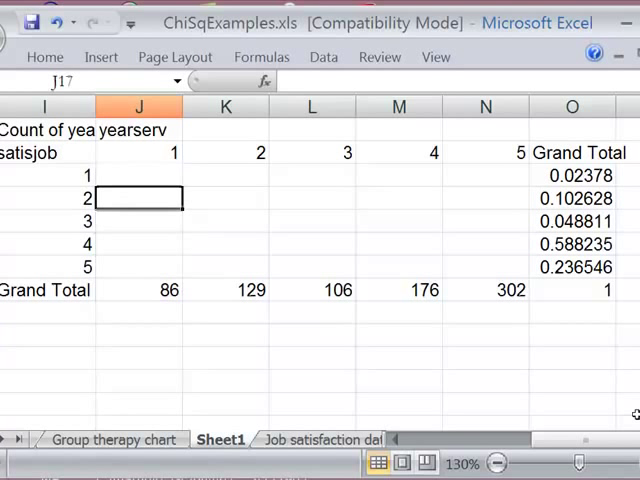
{"action": "type", "text": "="}
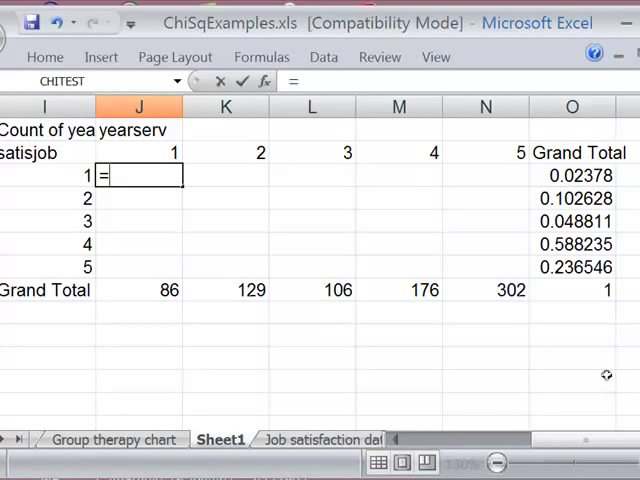
{"action": "mouse_move", "coordinate": [178, 291]}
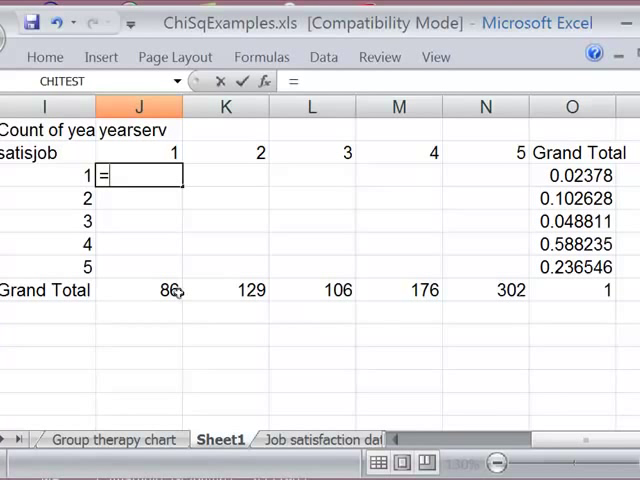
{"action": "left_click", "coordinate": [138, 290]}
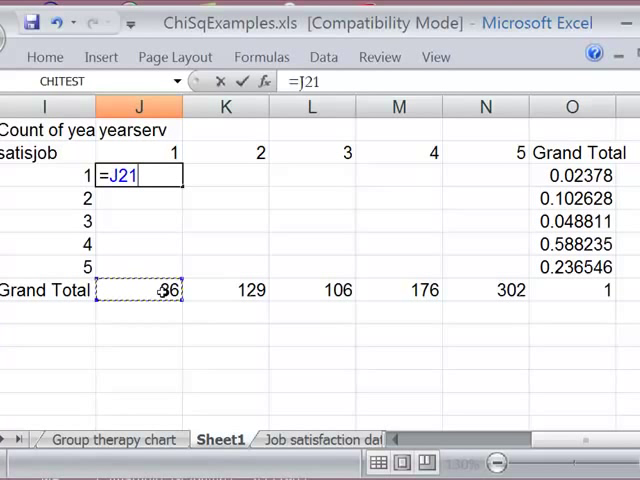
{"action": "type", "text": "*"}
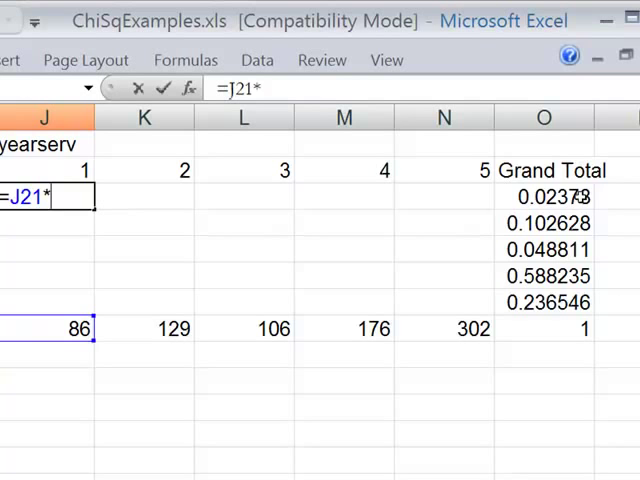
{"action": "left_click", "coordinate": [543, 197]}
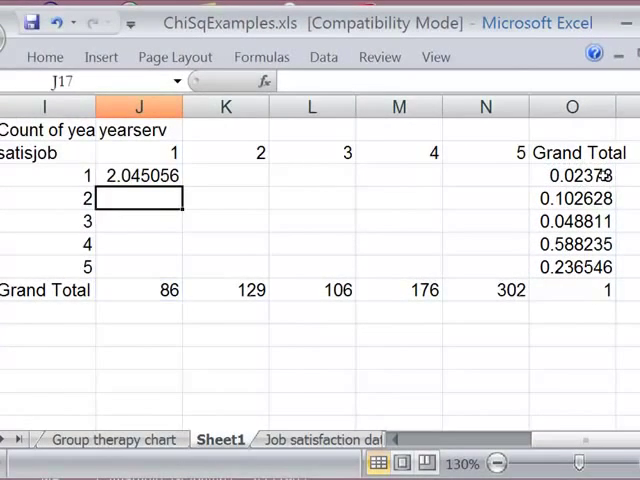
Change J16's formula to mixed references J$21*$O16, keeping the value 2.045056.
{"action": "left_click", "coordinate": [138, 174]}
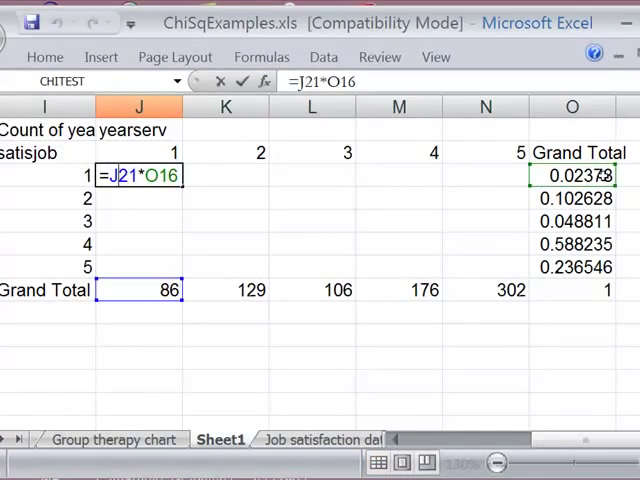
{"action": "key", "text": "f4"}
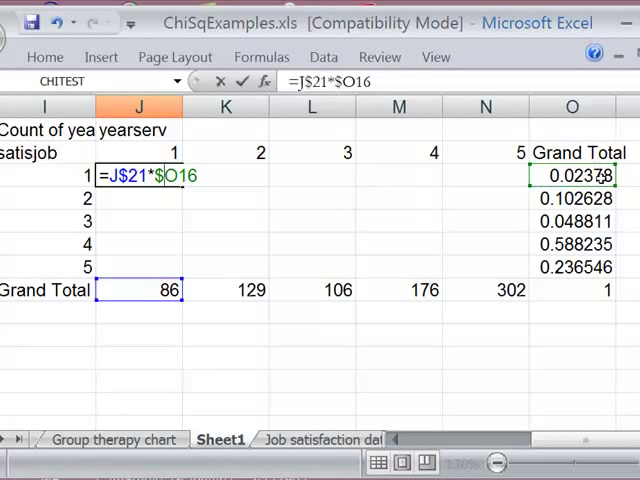
{"action": "key", "text": "Return"}
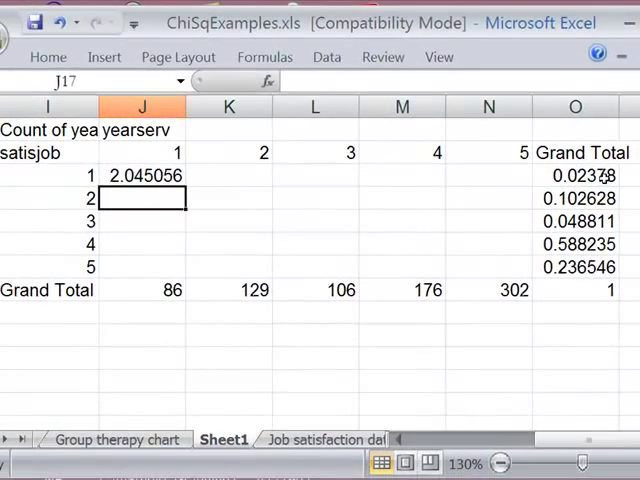
Copy J16's locked formula across J16:N20 to compute all 25 expected frequencies.
{"action": "left_click", "coordinate": [141, 175]}
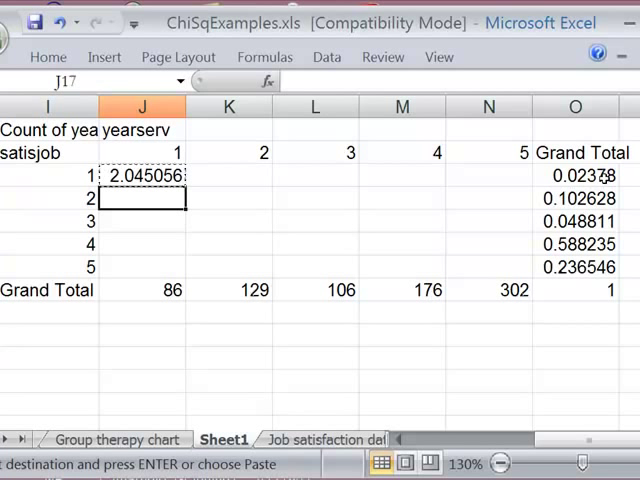
{"action": "left_click_drag", "start_coordinate": [141, 198], "coordinate": [228, 220]}
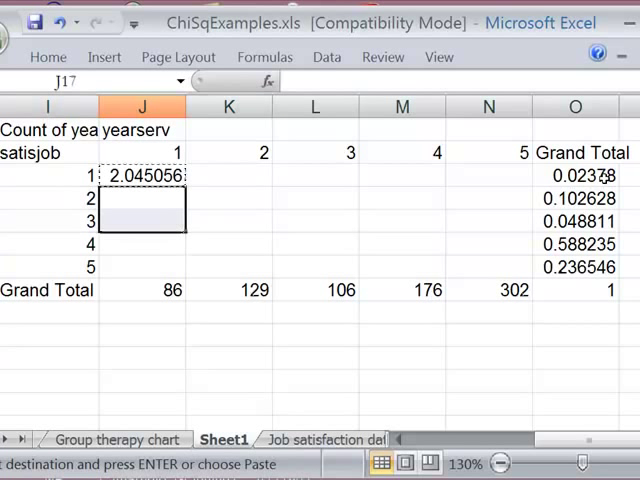
{"action": "left_click", "coordinate": [141, 175]}
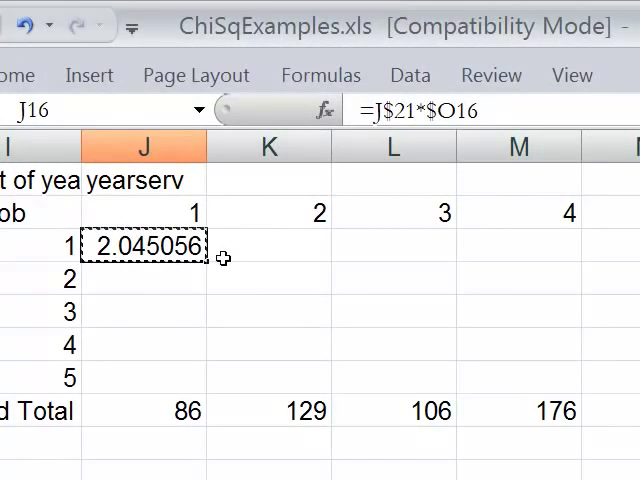
{"action": "left_click_drag", "start_coordinate": [145, 245], "coordinate": [540, 290]}
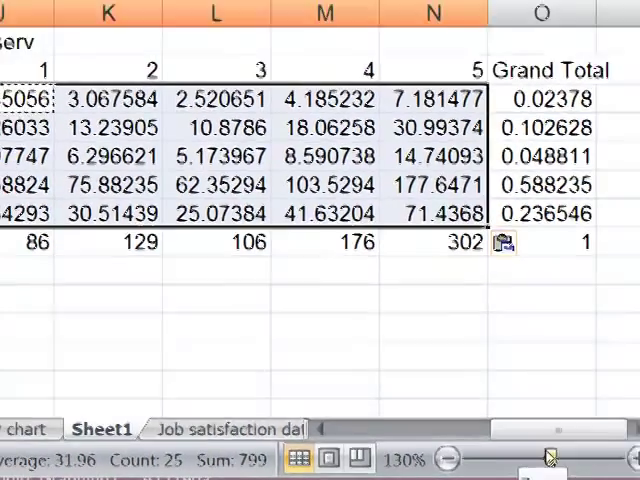
{"action": "left_click", "coordinate": [445, 460]}
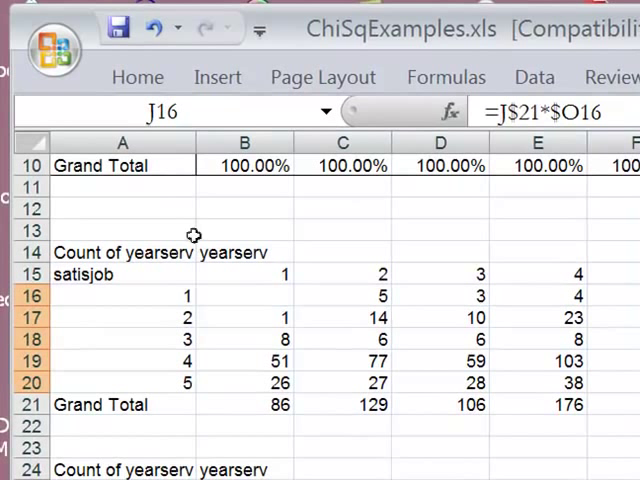
Enter 'Actual frequencies' in A13 above the counts table.
{"action": "left_click", "coordinate": [122, 230]}
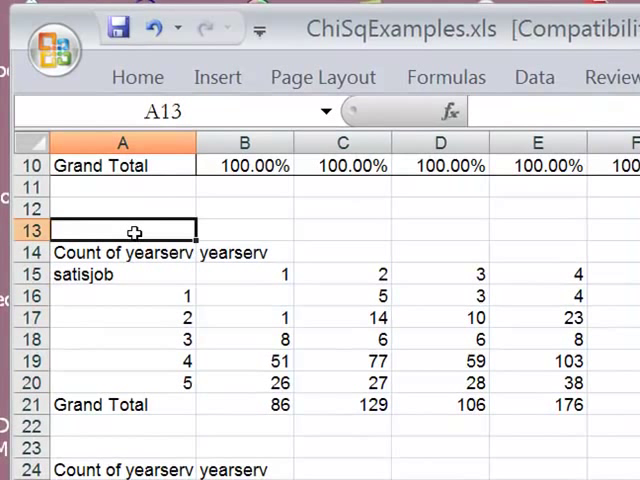
{"action": "type", "text": "Actual freq"}
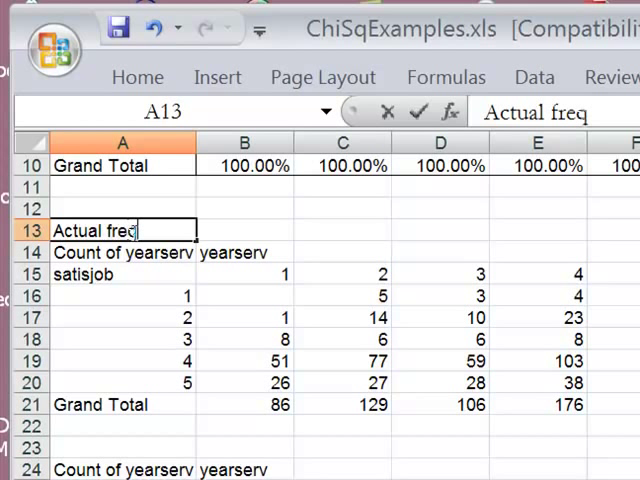
{"action": "type", "text": "uencies"}
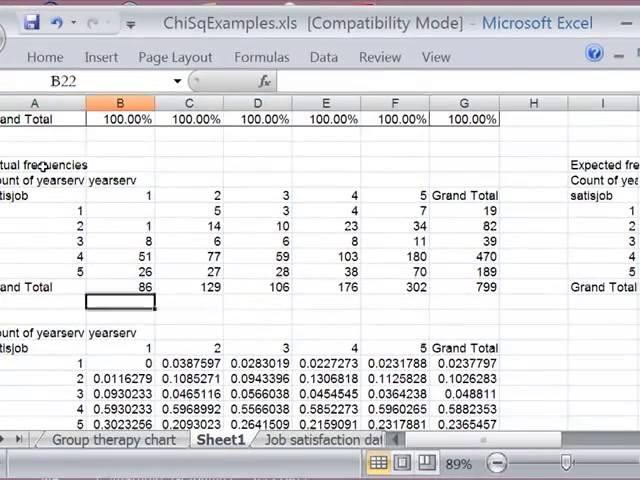
{"action": "scroll", "scroll_direction": "right", "scroll_amount": 3}
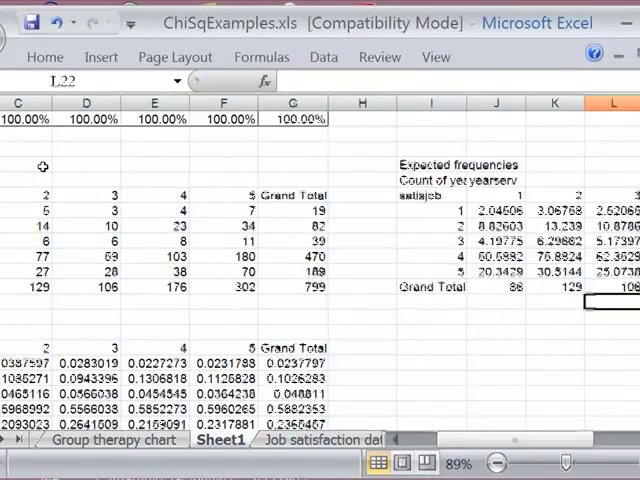
{"action": "scroll", "scroll_direction": "right", "scroll_amount": 3}
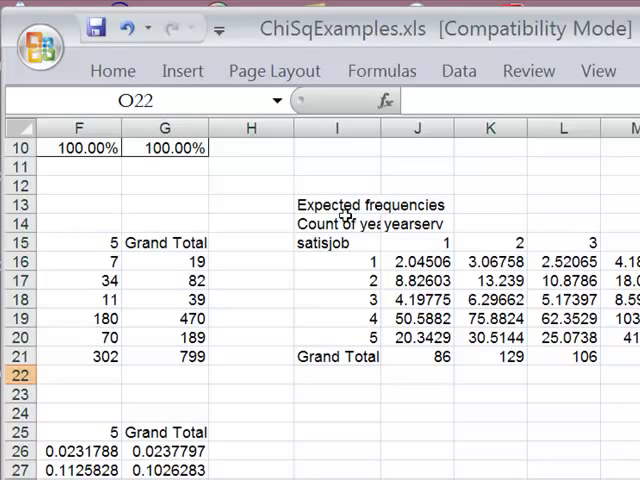
{"action": "mouse_move", "coordinate": [412, 250]}
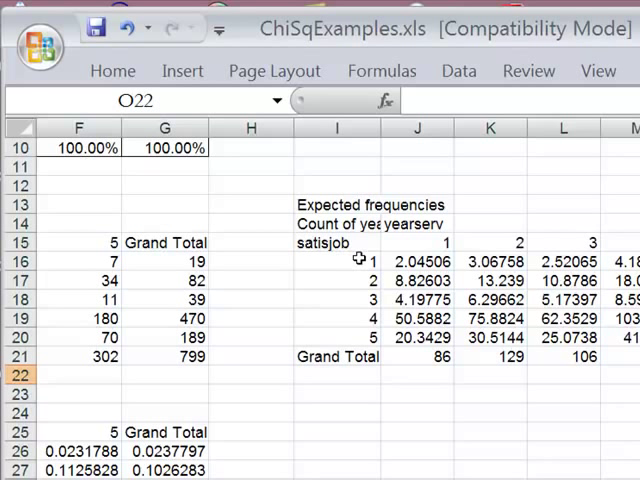
Relabel rows I16:I20 as Strongly disagree, disagree, Neutral/DK, Agree and Strongly agree.
{"action": "left_click", "coordinate": [337, 261]}
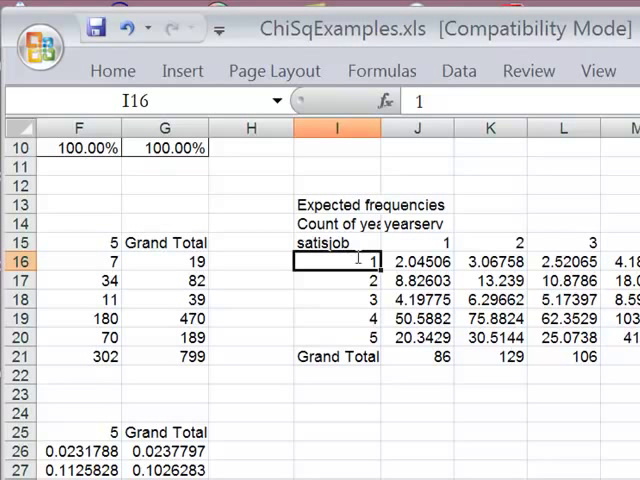
{"action": "type", "text": "Strongly"}
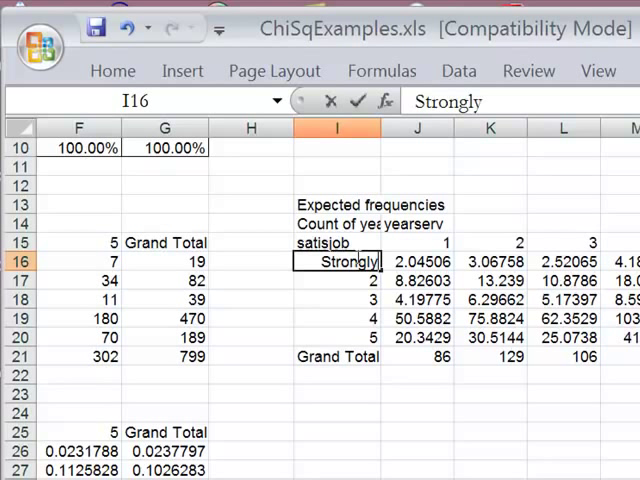
{"action": "type", "text": "disa"}
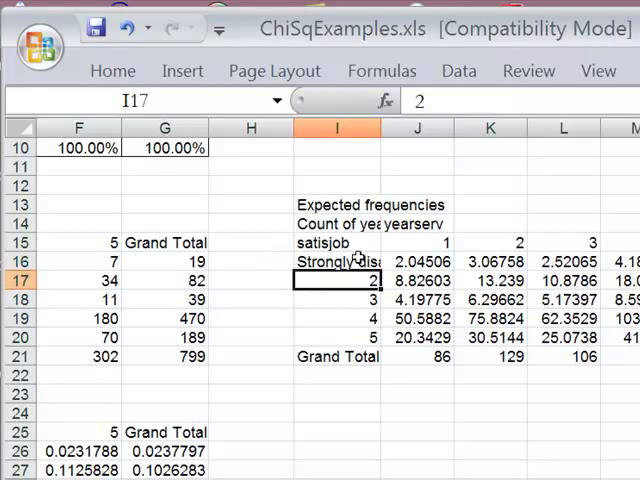
{"action": "type", "text": "disagree"}
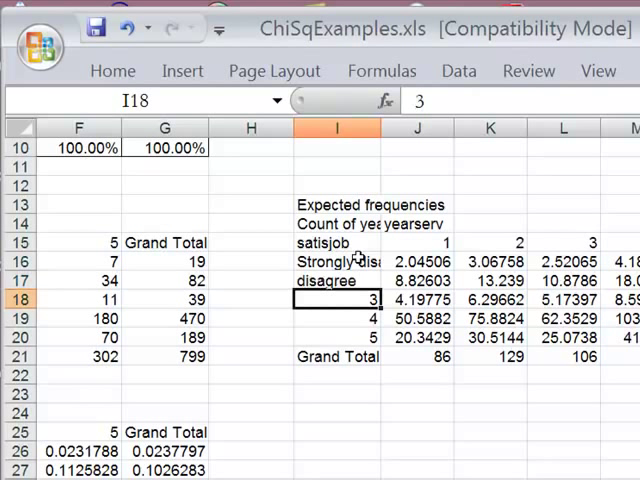
{"action": "type", "text": "N"}
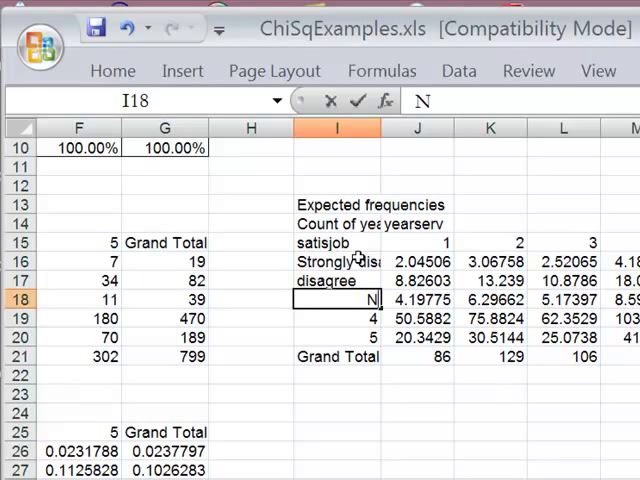
{"action": "type", "text": "eutral/"}
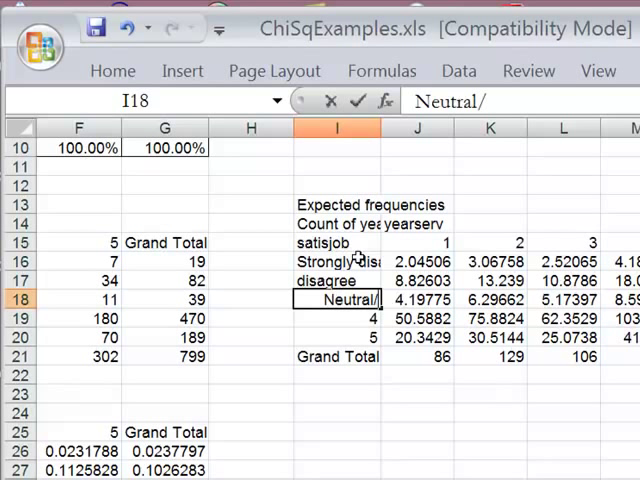
{"action": "type", "text": "DK"}
{"action": "left_click", "coordinate": [337, 318]}
{"action": "type", "text": "Agree"}
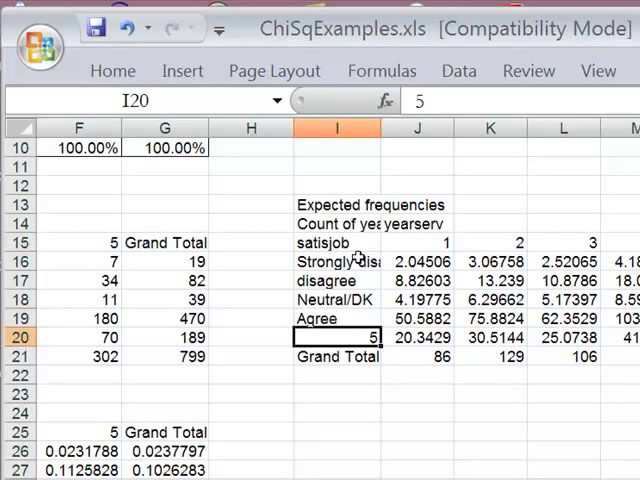
{"action": "type", "text": "S"}
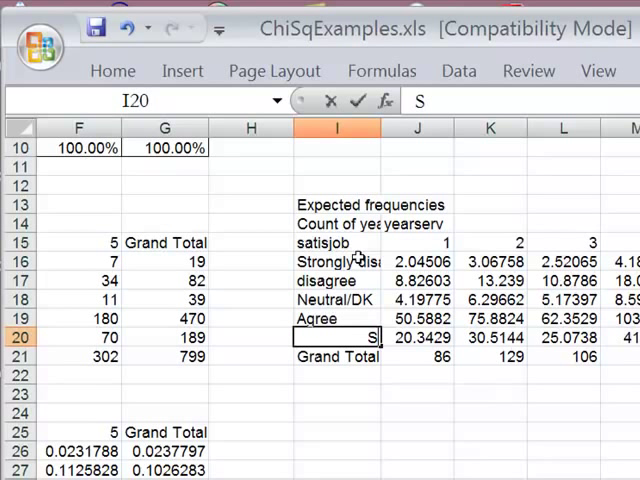
{"action": "type", "text": "Strongly disagree"}
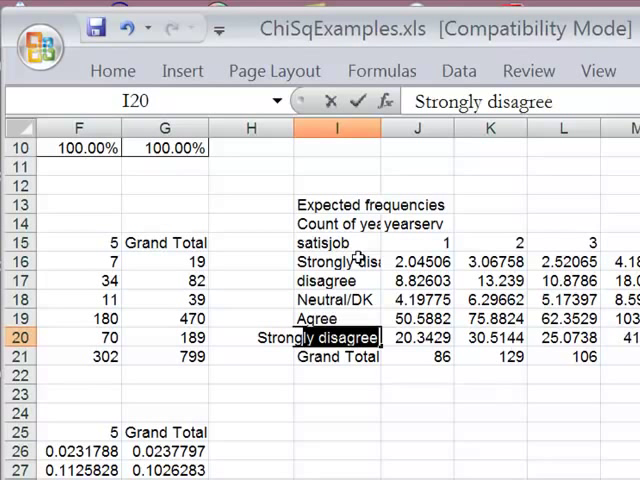
{"action": "type", "text": "Strongly agree"}
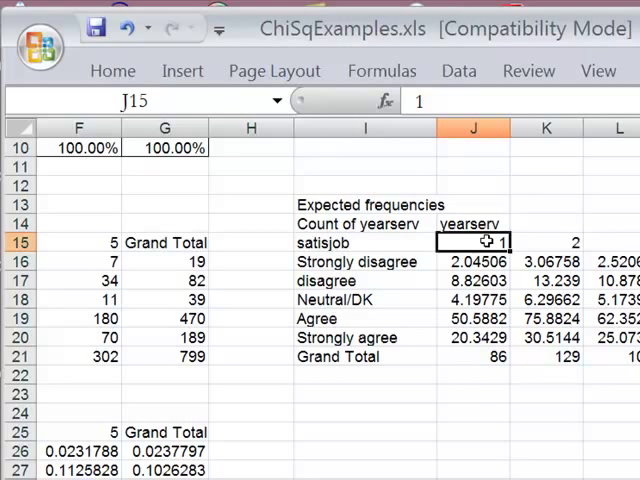
Label columns J15:N15 as < 1 year, 1+ to 3 yrs, 3+ to 5 yrs, 5+ to 10 yrs, 10+ yrs.
{"action": "type", "text": "< 1 year"}
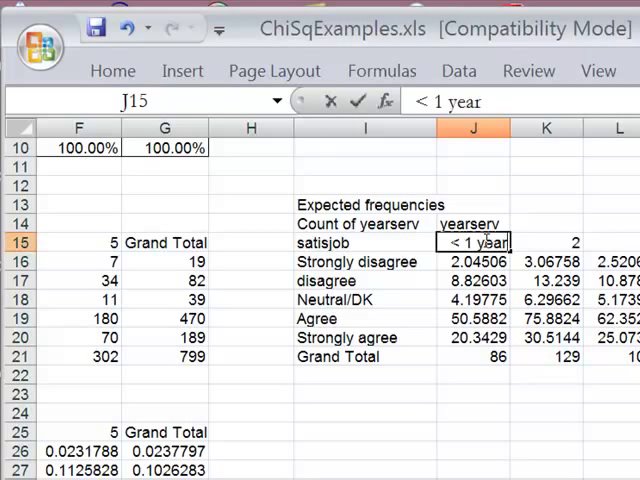
{"action": "left_click", "coordinate": [545, 242]}
{"action": "type", "text": "1 year"}
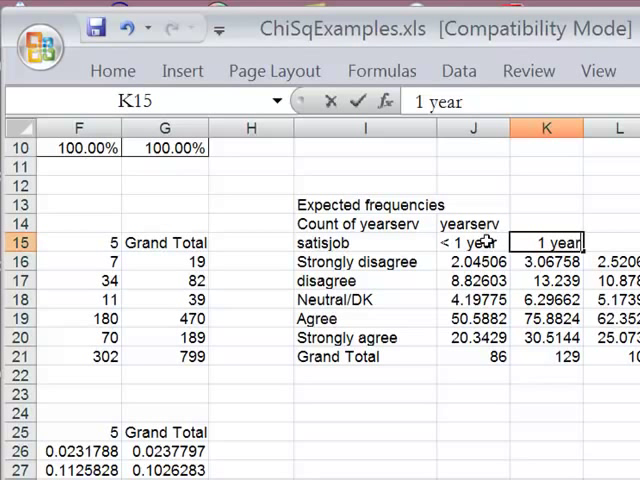
{"action": "key", "text": "Delete"}
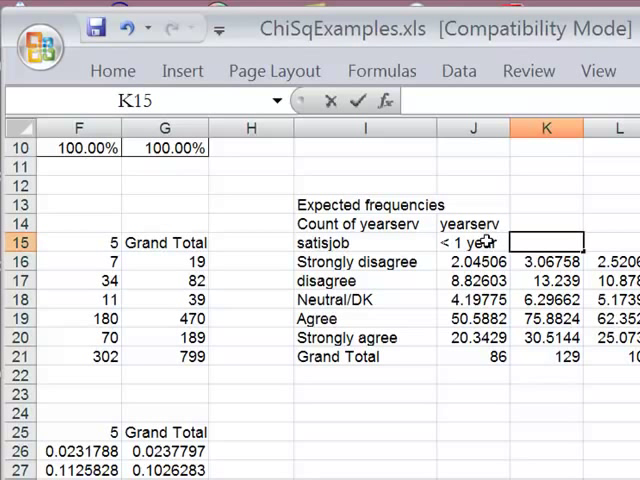
{"action": "type", "text": "1+"}
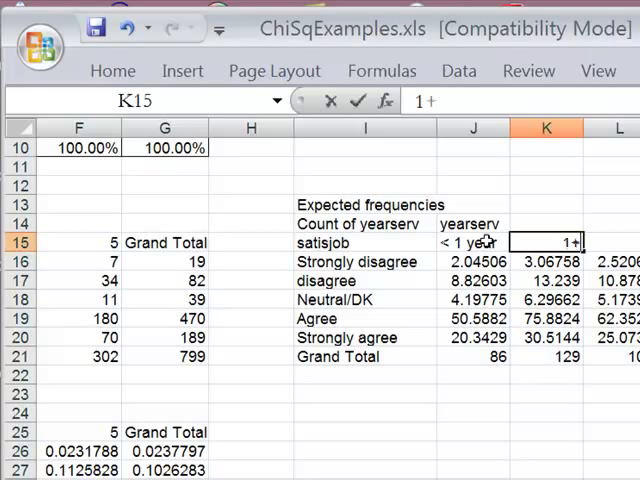
{"action": "type", "text": "to 3 yrs"}
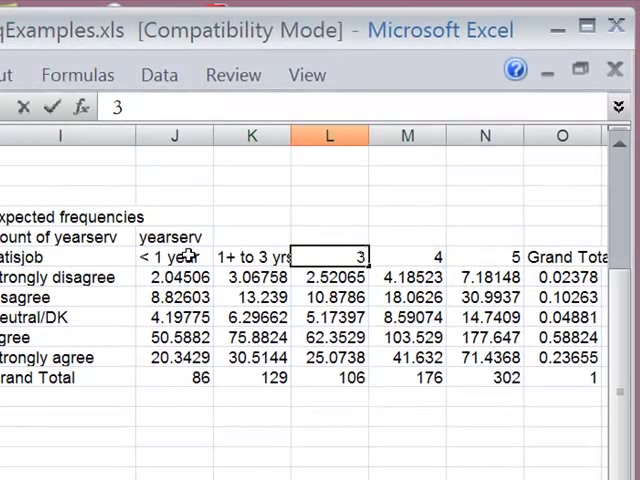
{"action": "type", "text": "3+ to 65"}
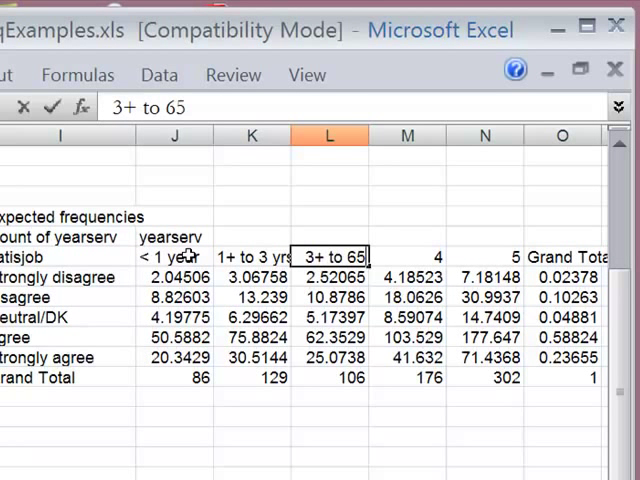
{"action": "type", "text": "3+ to 5 y"}
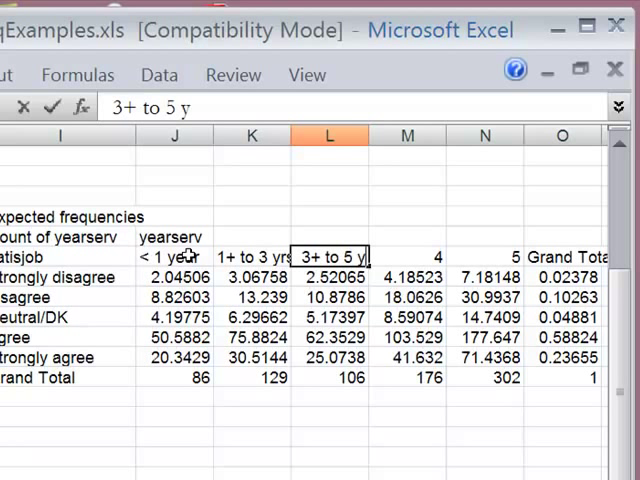
{"action": "left_click", "coordinate": [407, 256]}
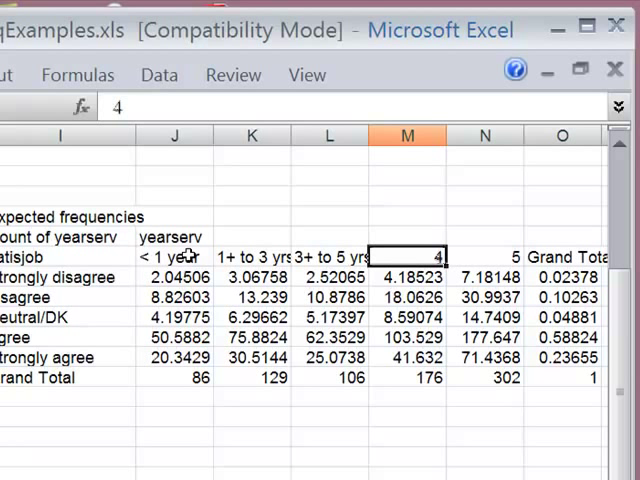
{"action": "type", "text": "5+"}
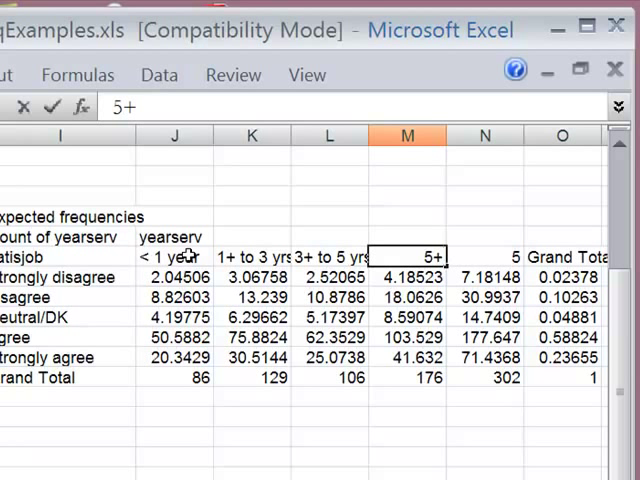
{"action": "type", "text": "to 10 y"}
{"action": "left_click", "coordinate": [485, 257]}
{"action": "type", "text": "10+ yrs"}
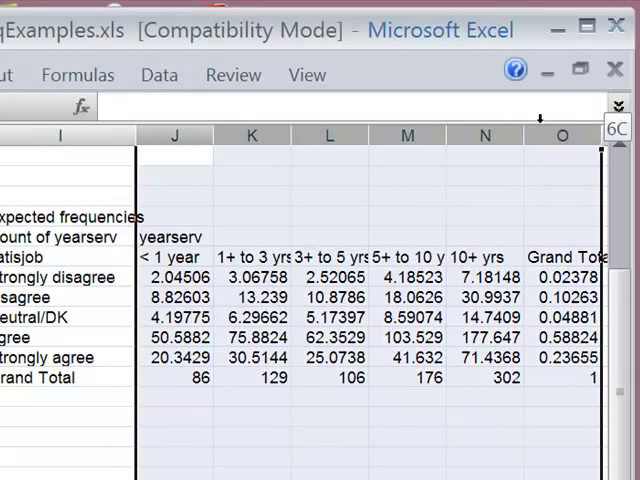
Widen columns J:O so labels and decimal values show fully, then deselect.
{"action": "left_click_drag", "start_coordinate": [532, 133], "coordinate": [537, 133]}
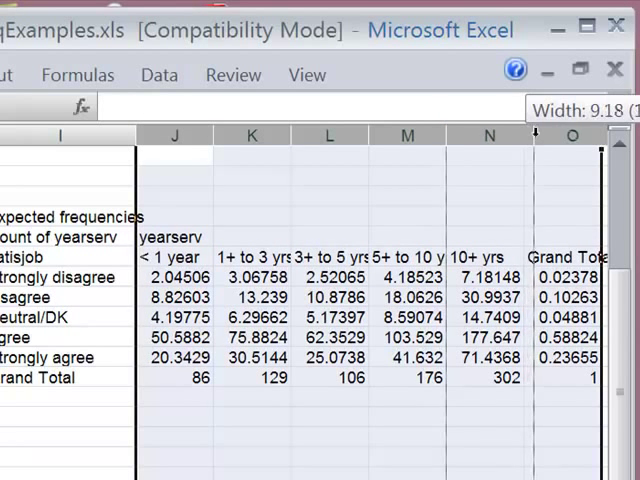
{"action": "left_click_drag", "start_coordinate": [535, 135], "coordinate": [575, 135]}
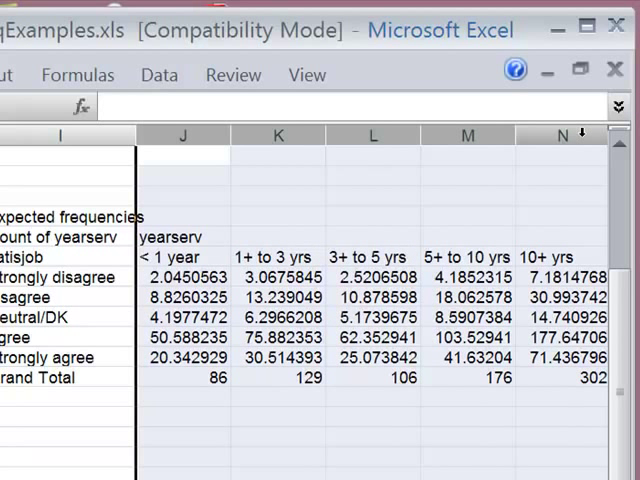
{"action": "left_click", "coordinate": [183, 277]}
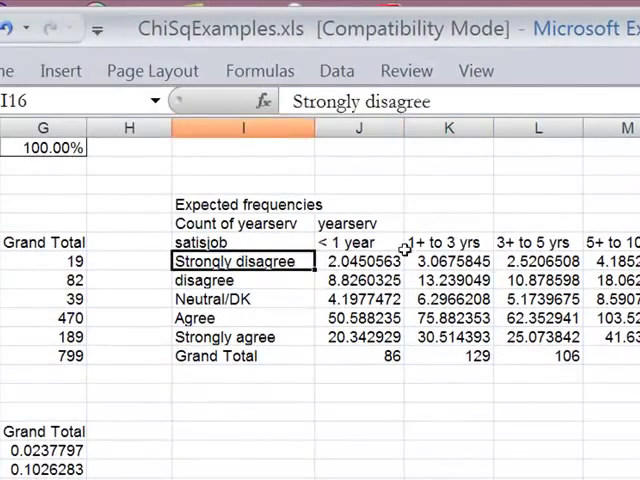
{"action": "left_click", "coordinate": [358, 261]}
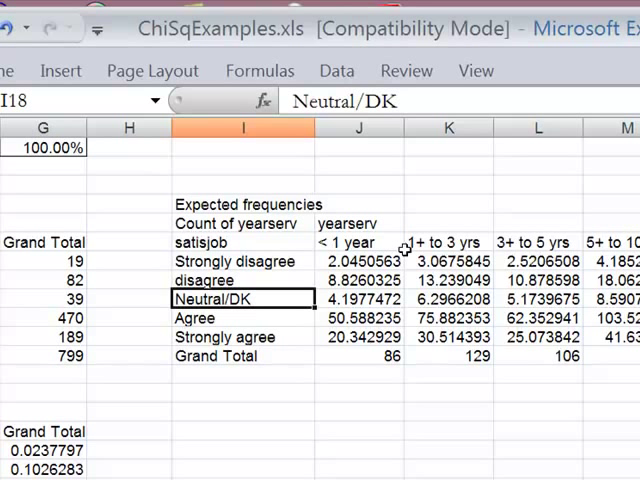
{"action": "left_click", "coordinate": [358, 298]}
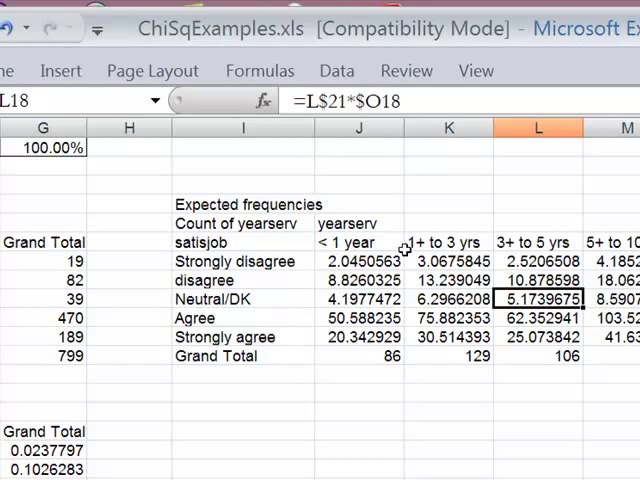
{"action": "left_click", "coordinate": [539, 261]}
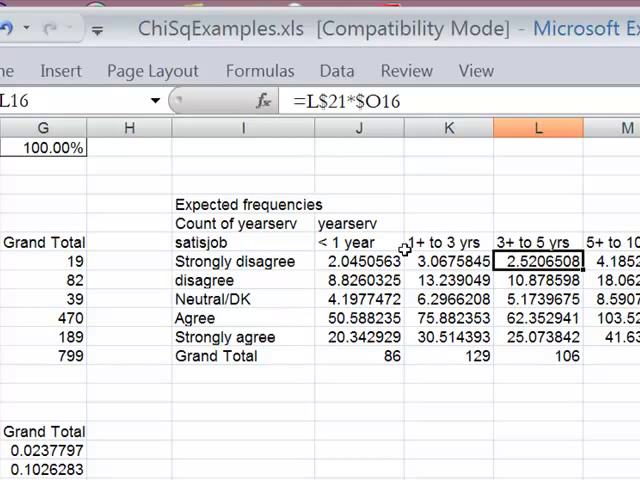
{"action": "left_click", "coordinate": [357, 261]}
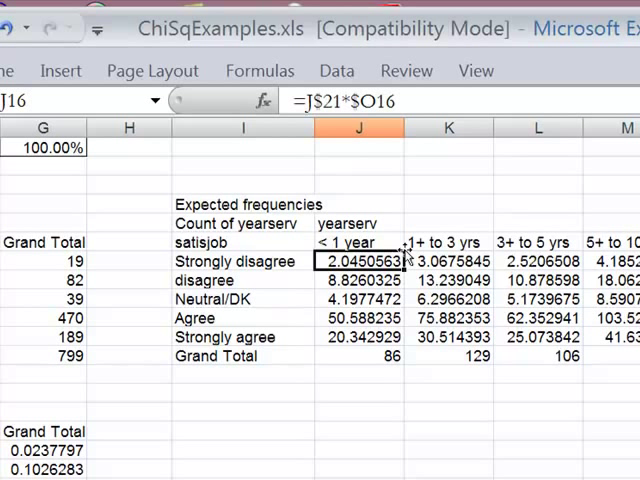
{"action": "left_click", "coordinate": [448, 261]}
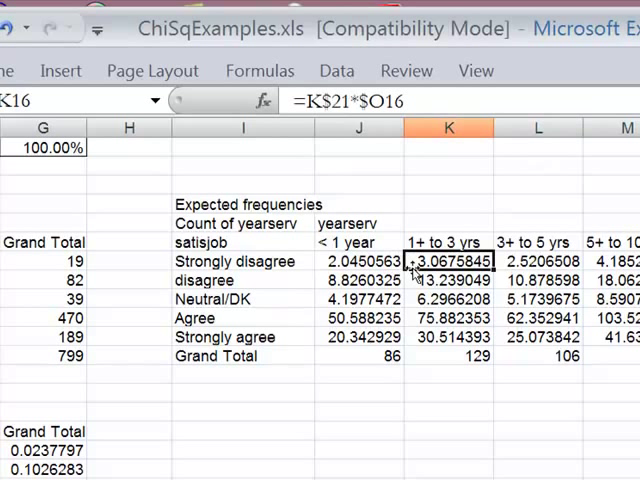
{"action": "mouse_move", "coordinate": [359, 390]}
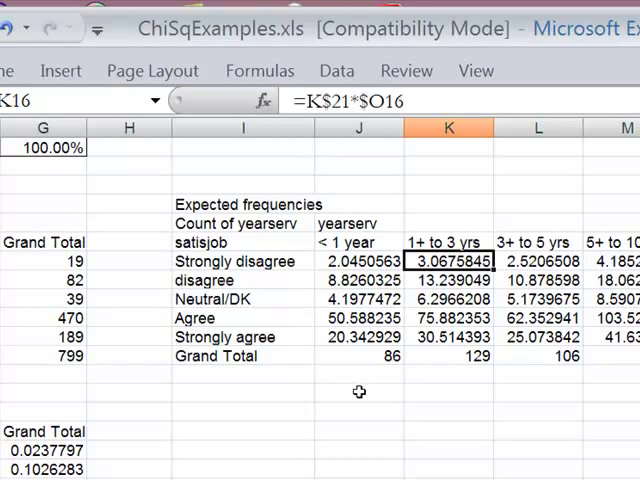